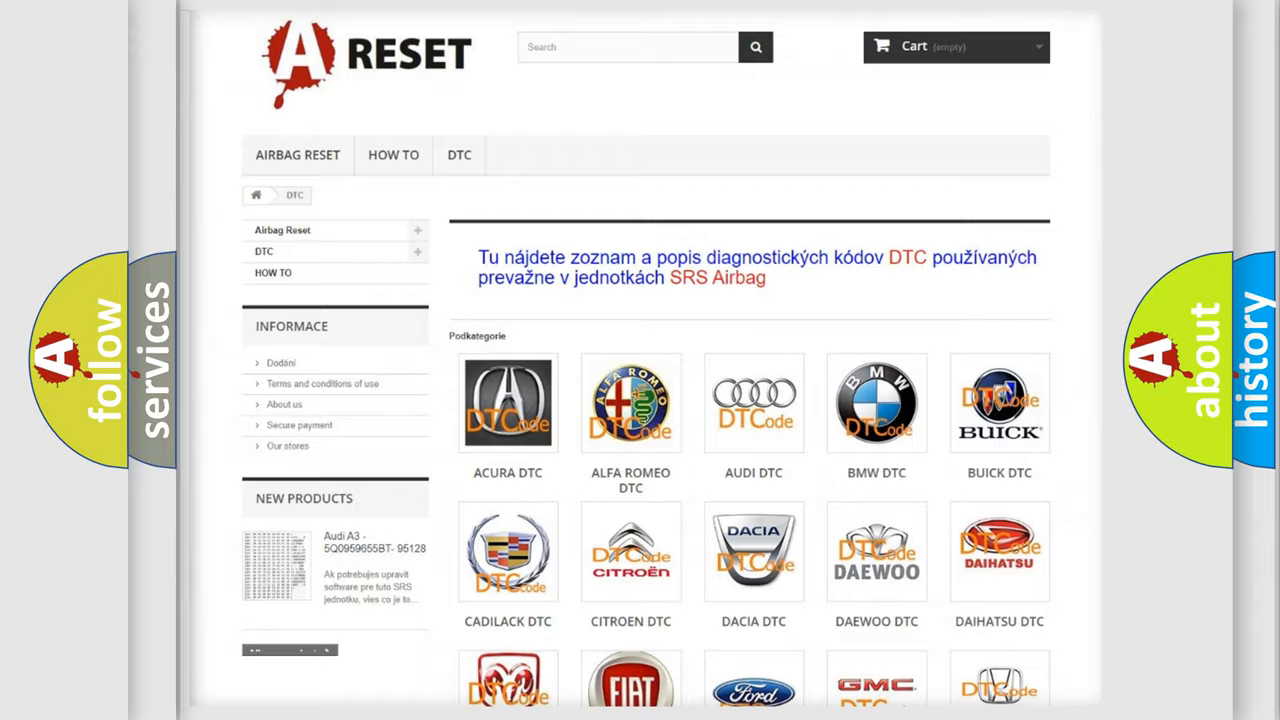
- Open the Jeep DTC page from the brand list and browse its B0001–B18xx code subcategories
{"action": "scroll", "scroll_direction": "down", "scroll_amount": 3}
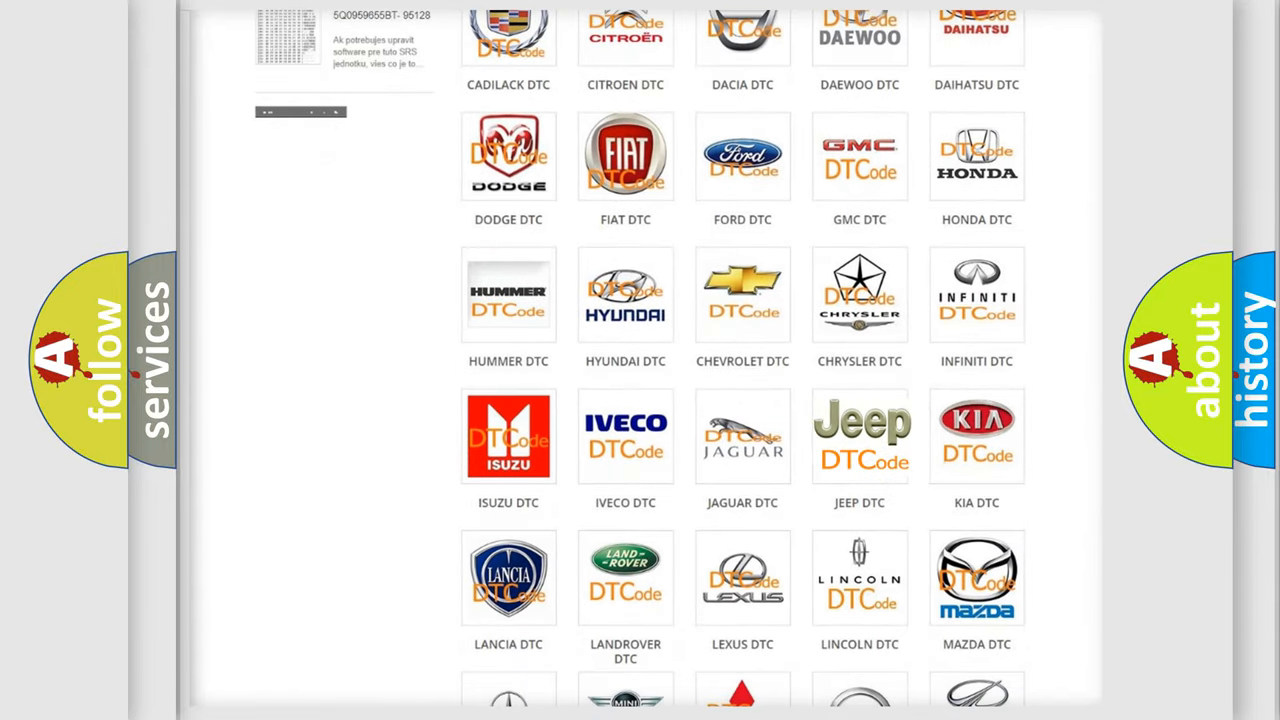
{"action": "left_click", "coordinate": [860, 436]}
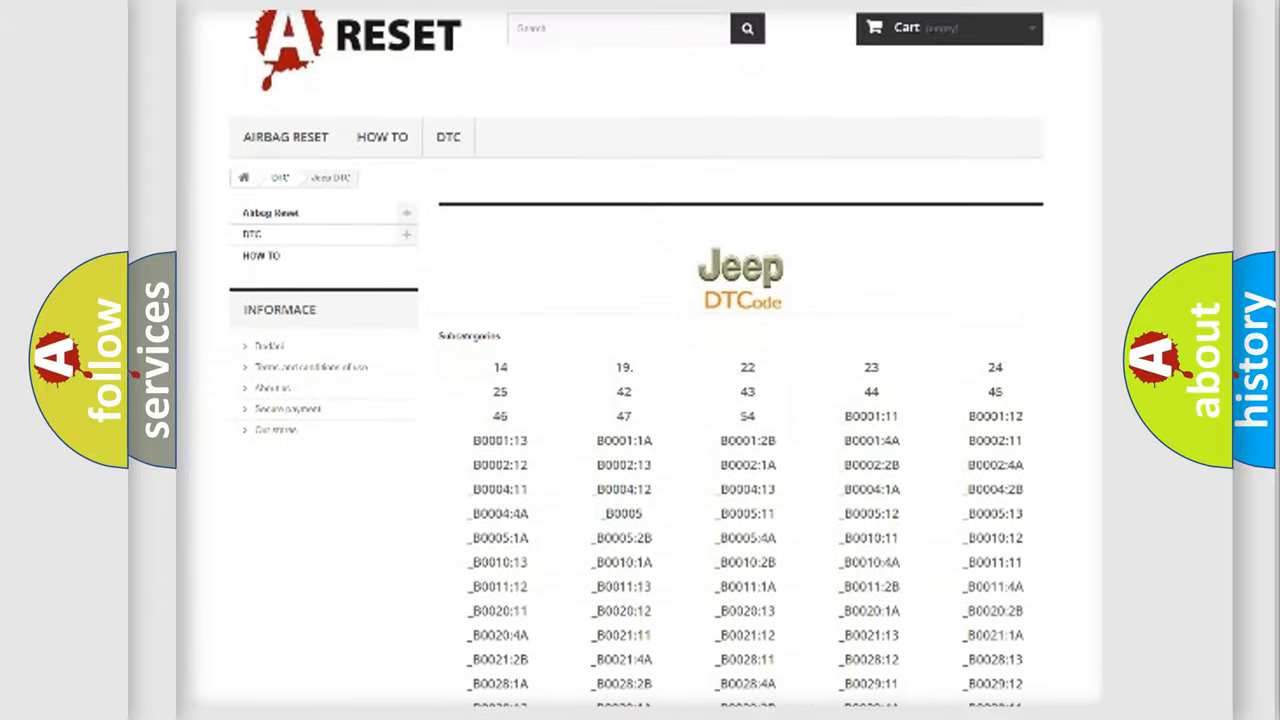
{"action": "scroll", "scroll_direction": "down", "scroll_amount": 3}
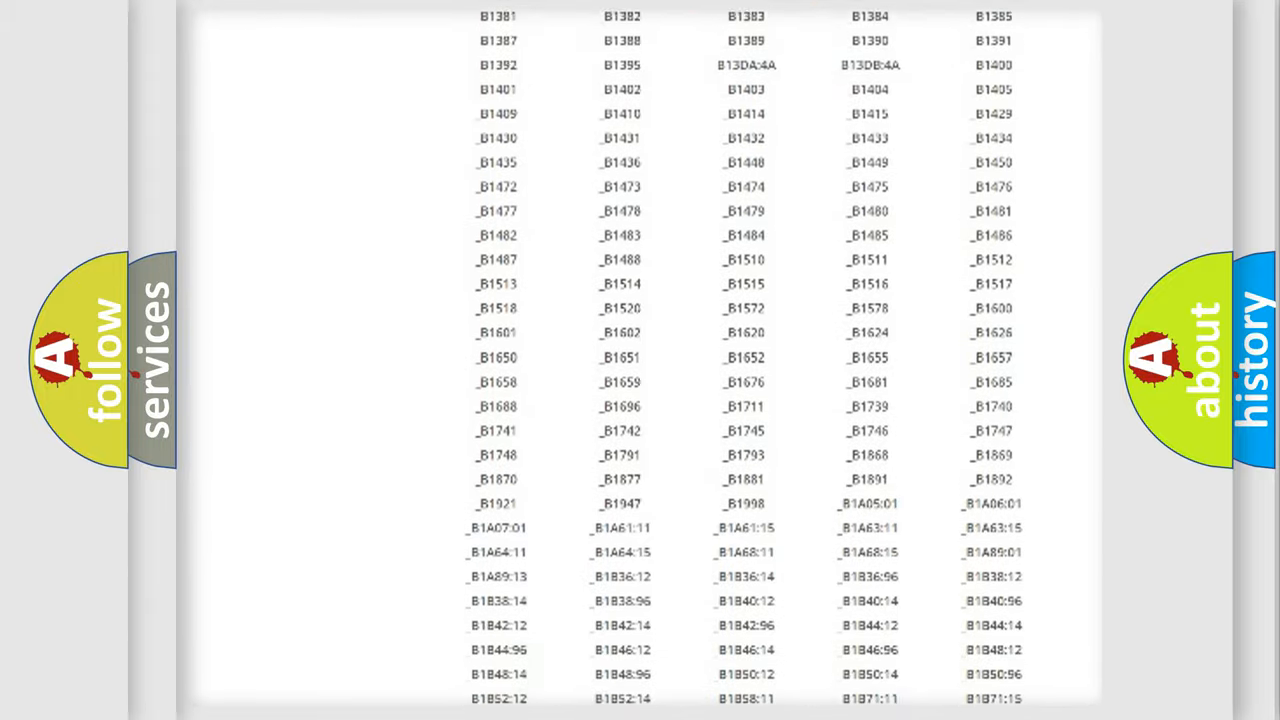